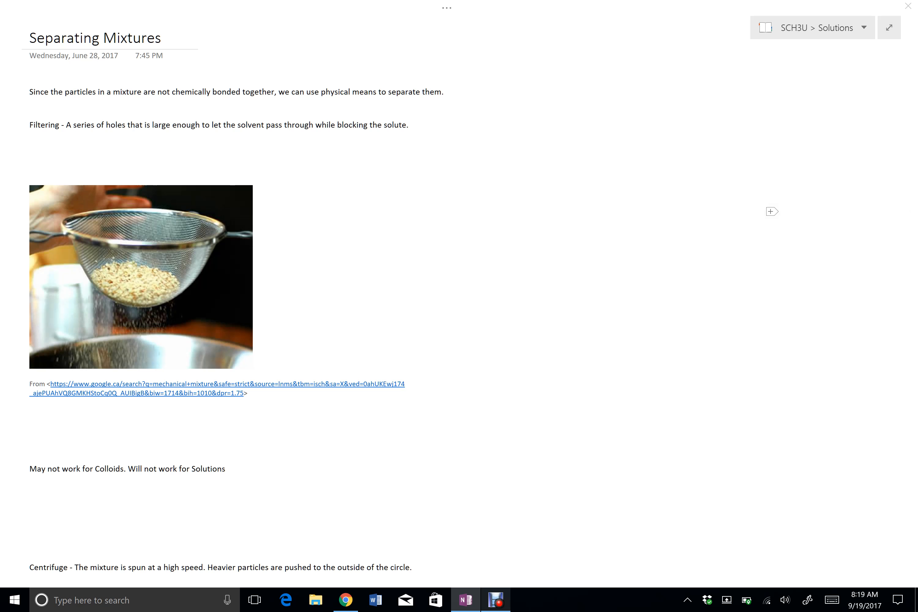
Draw a short horizontal ink line right of the sieve image to begin the filter diagram.
left_click_drag(501, 211, 567, 210)
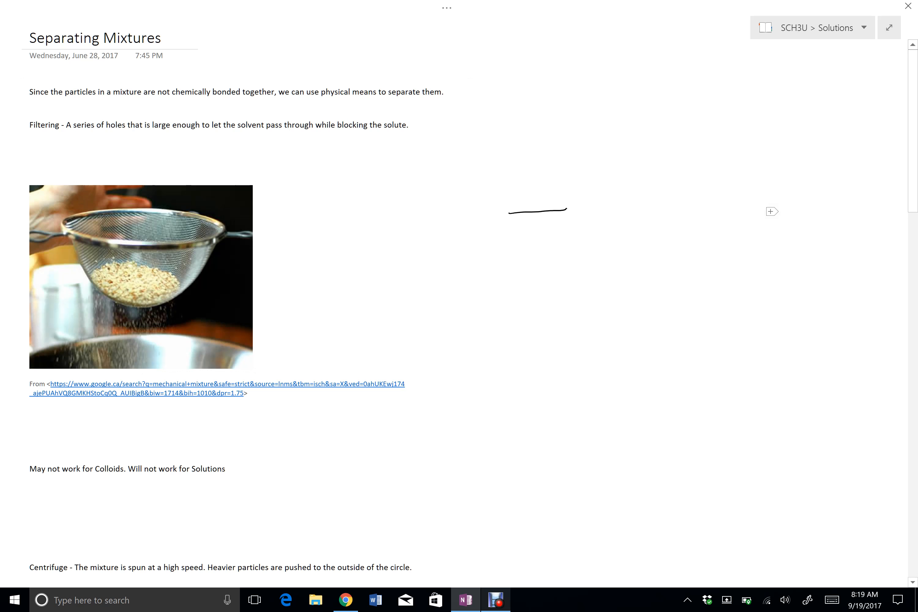
Add the remaining filter line segments, particle circles above, and curved arrows through the gaps.
left_click_drag(586, 211, 744, 213)
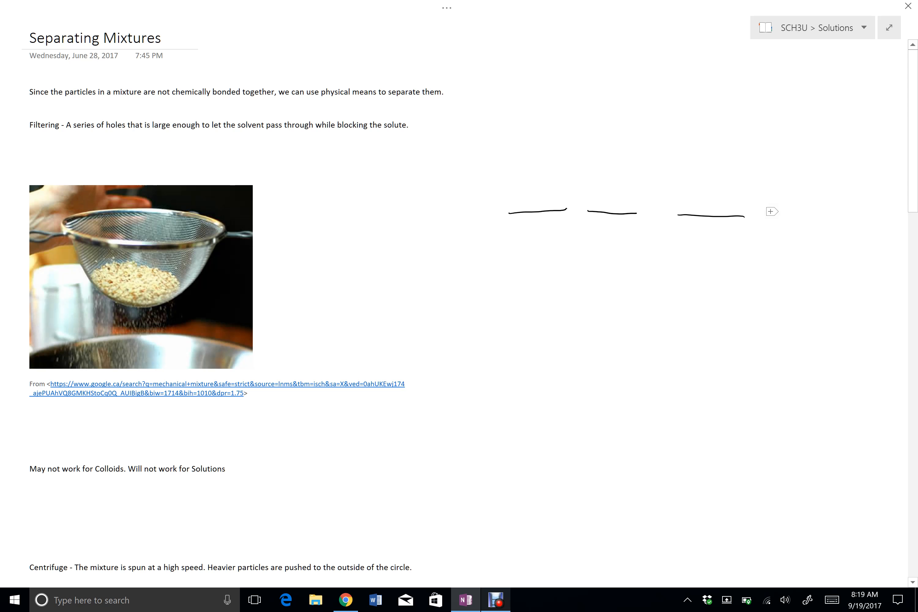
left_click_drag(553, 176, 588, 164)
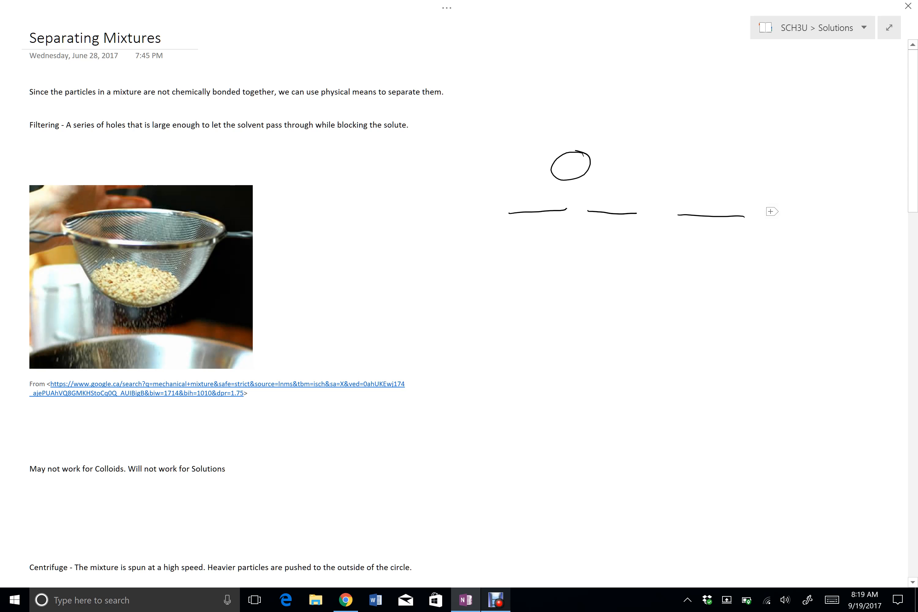
left_click_drag(574, 193, 576, 228)
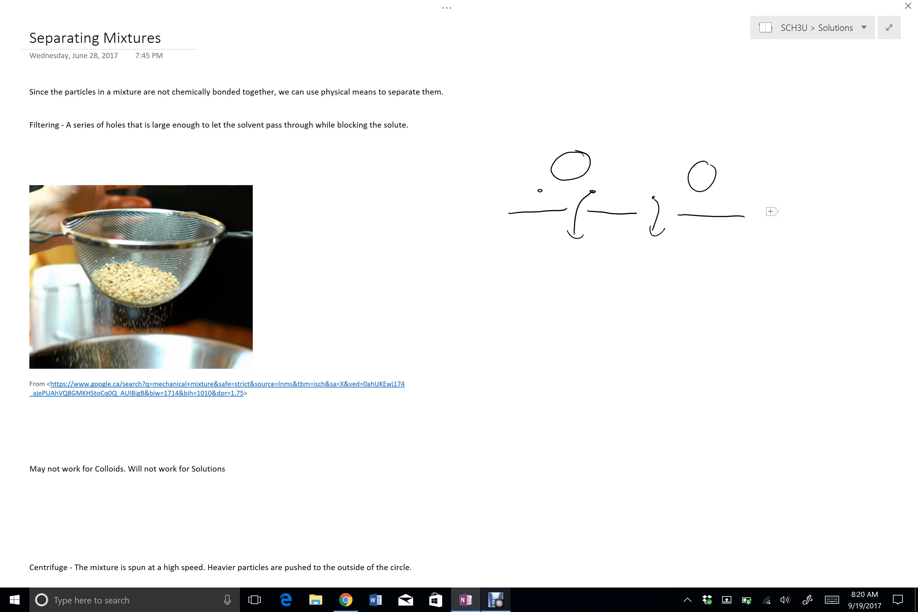
Scroll down to the Centrifuge paragraph with its diagram and suspension/colloid note.
scroll("down", 3)
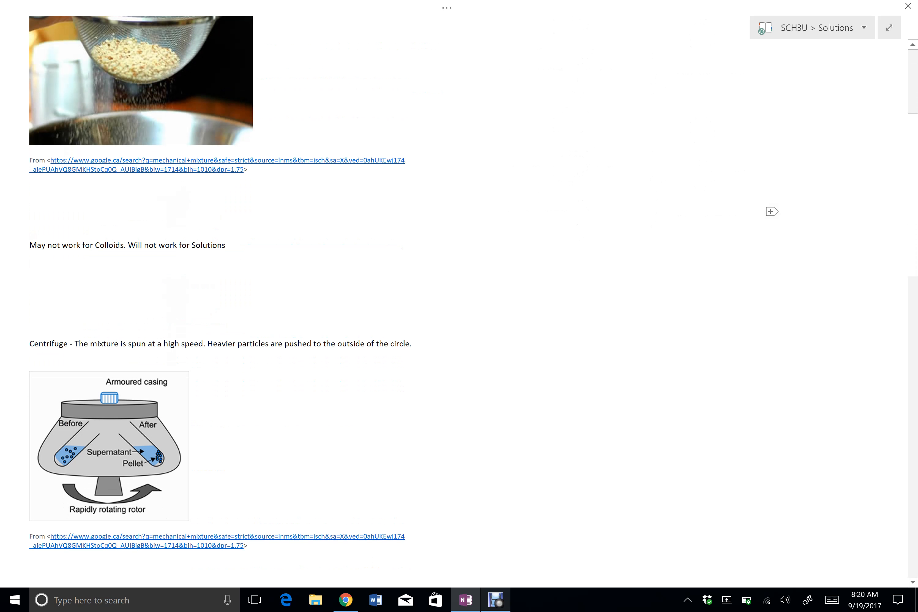
scroll("down", 3)
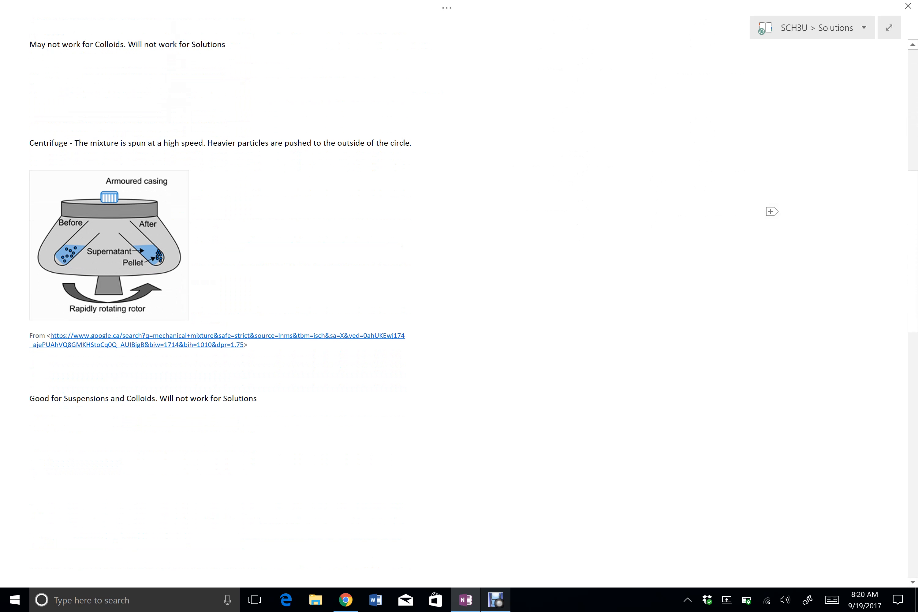
scroll("down", 3)
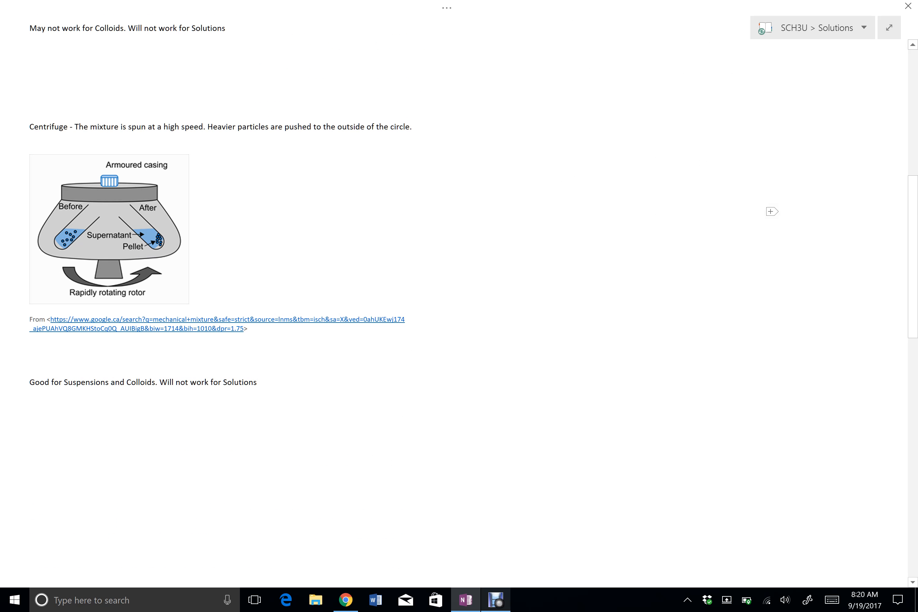
Circle the Before tube particles and the After tube pellet in the centrifuge diagram.
left_click_drag(117, 211, 158, 246)
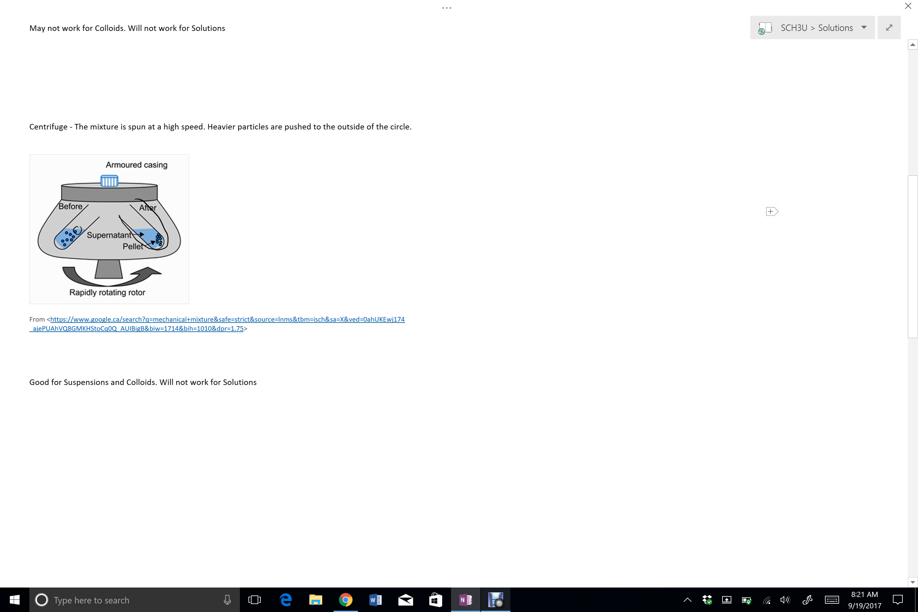
left_click_drag(190, 210, 214, 219)
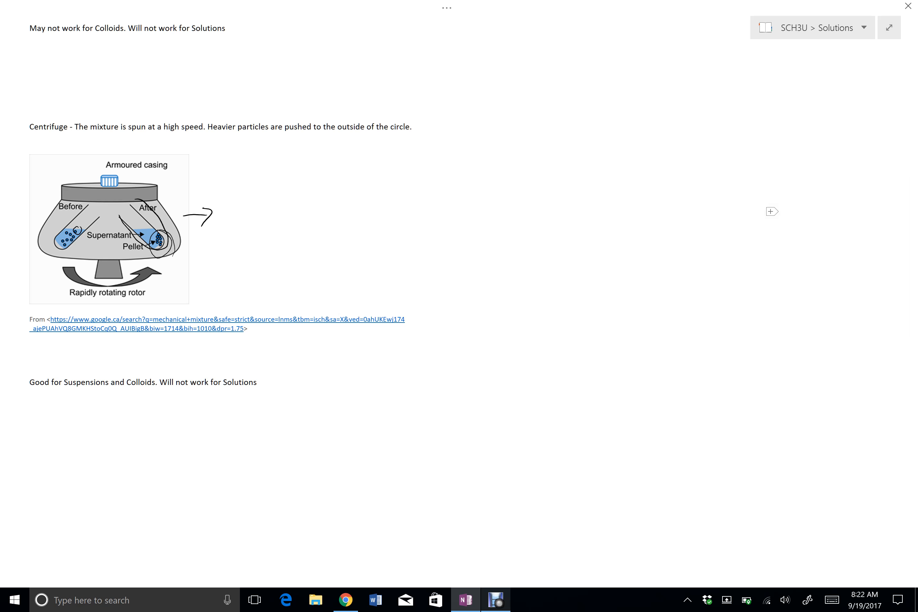
scroll("down", 3)
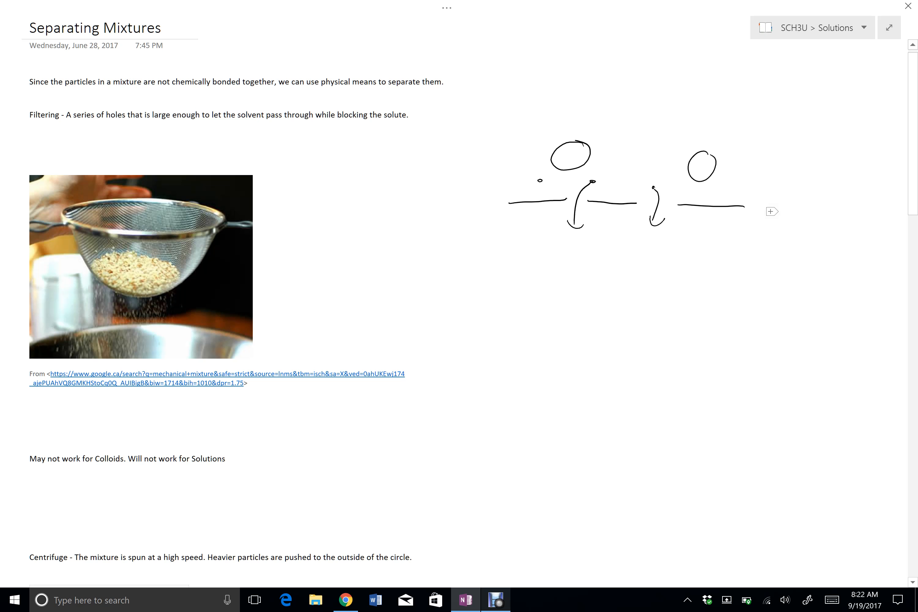
scroll("down", 3)
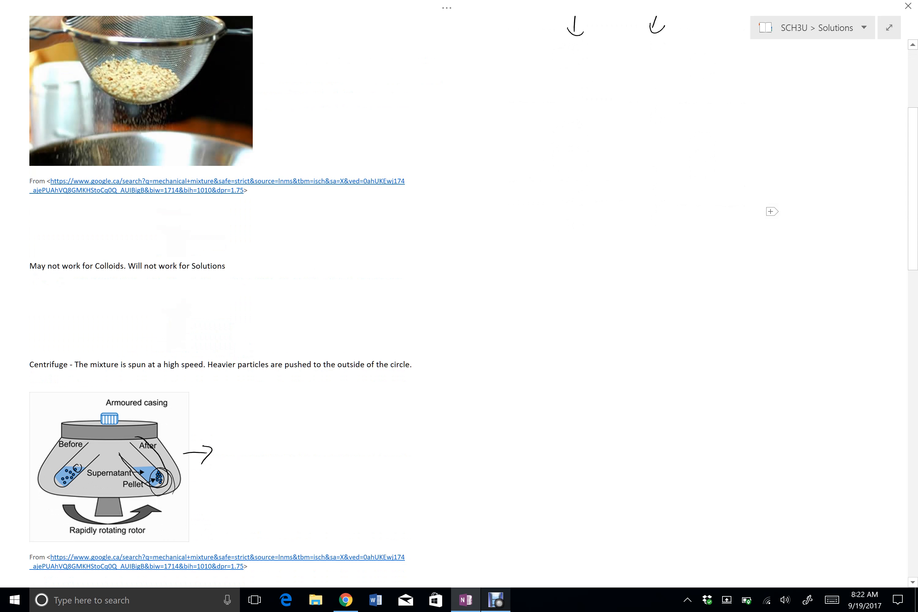